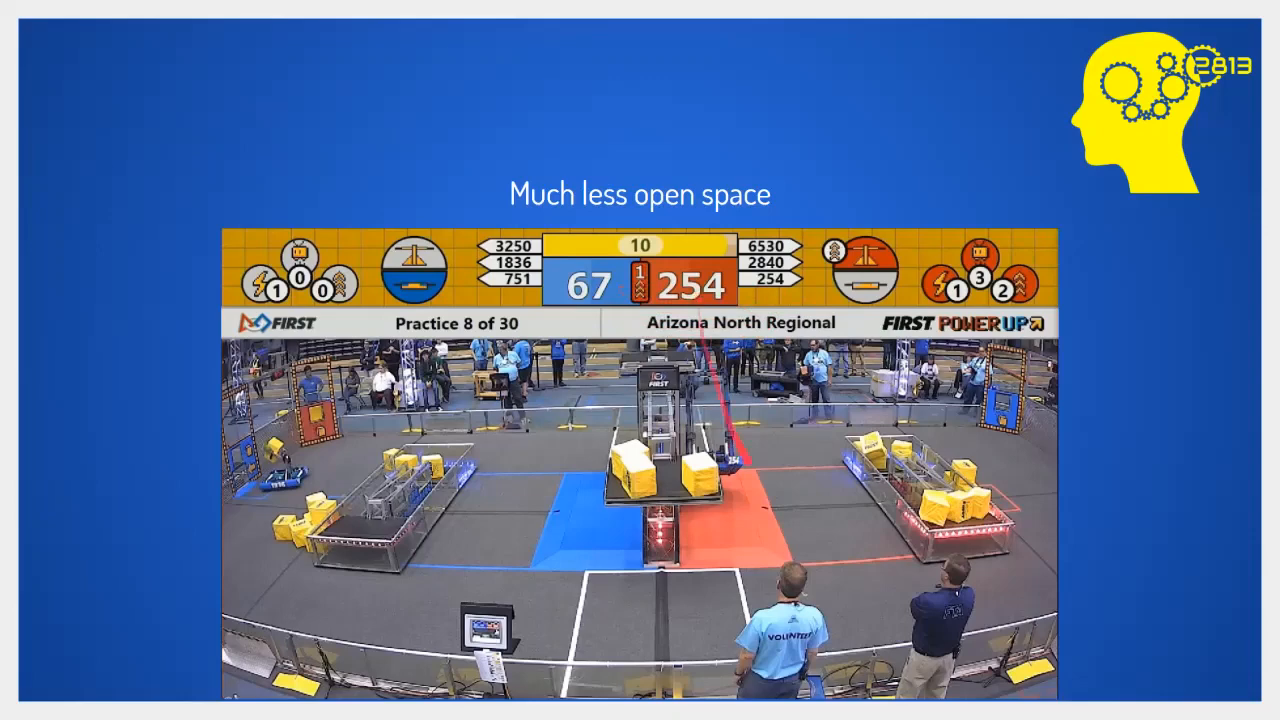
{"action": "mouse_move", "coordinate": [640, 672]}
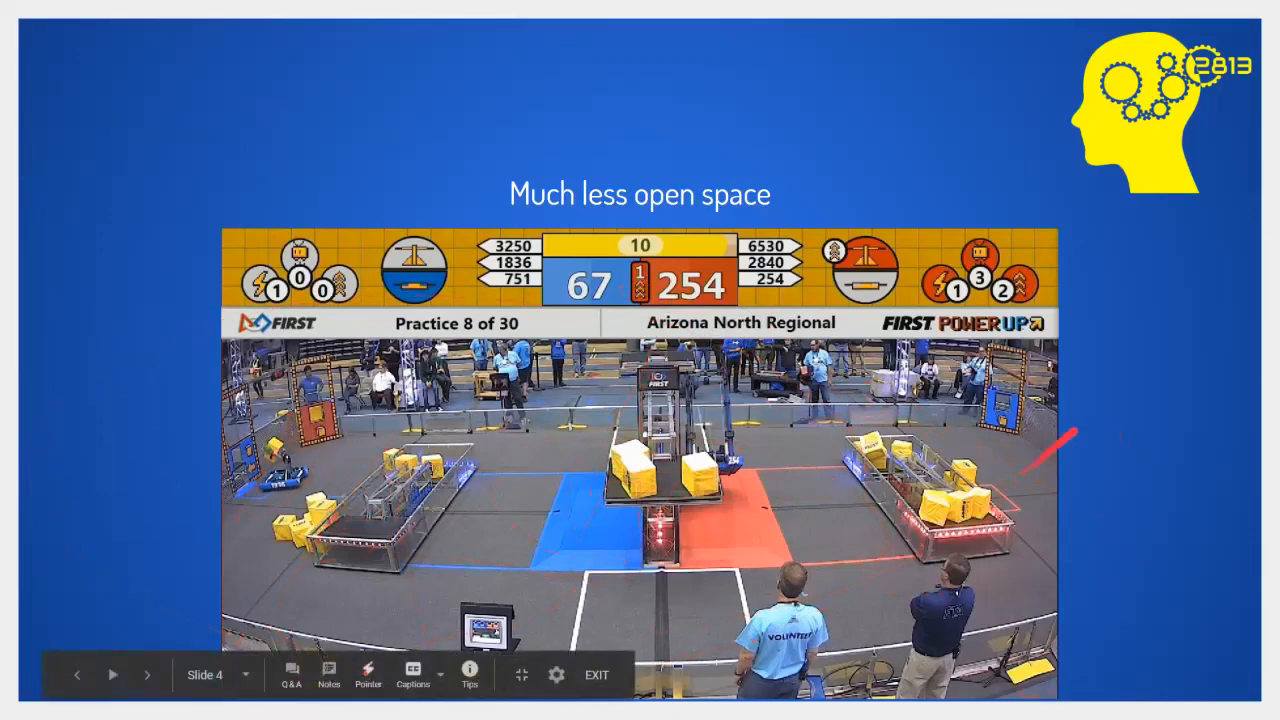
- Advance to slide 6 and start the embedded Chezy Champs match video
{"action": "left_click", "coordinate": [148, 674]}
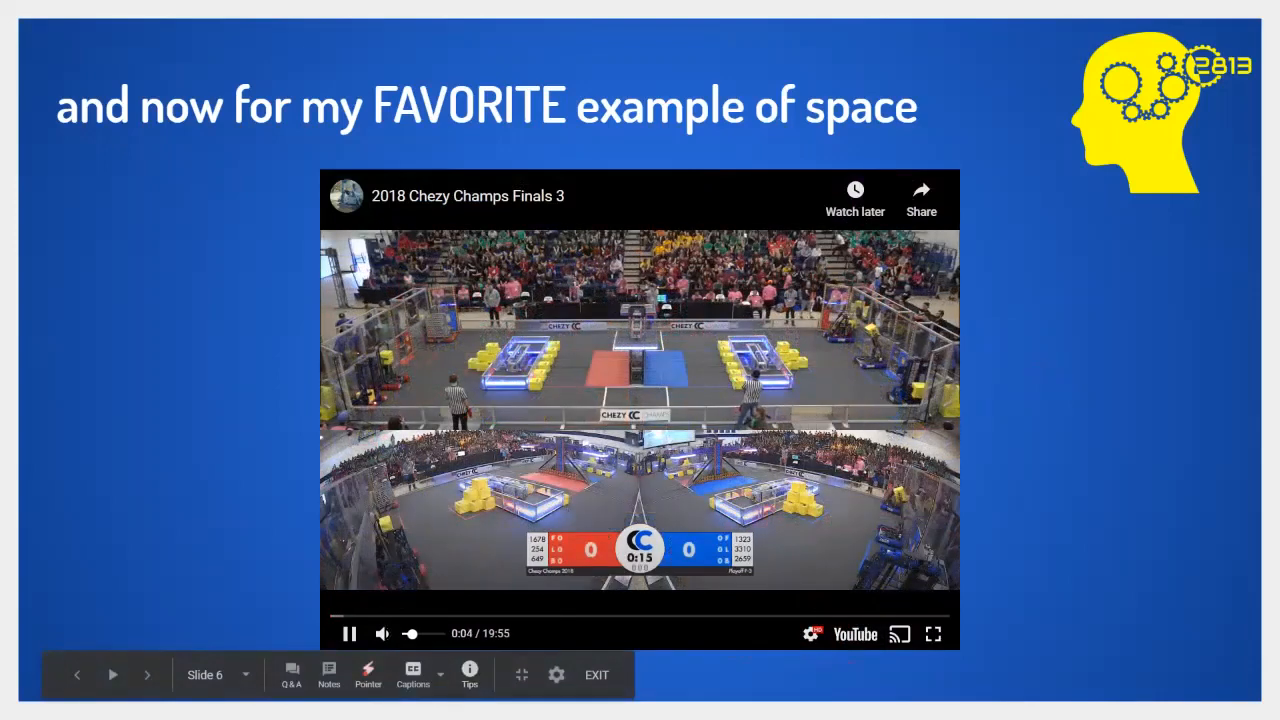
- Expand the 2018 Chezy Champs Finals 3 video to full screen and let it play to about 2:42
{"action": "left_click", "coordinate": [932, 632]}
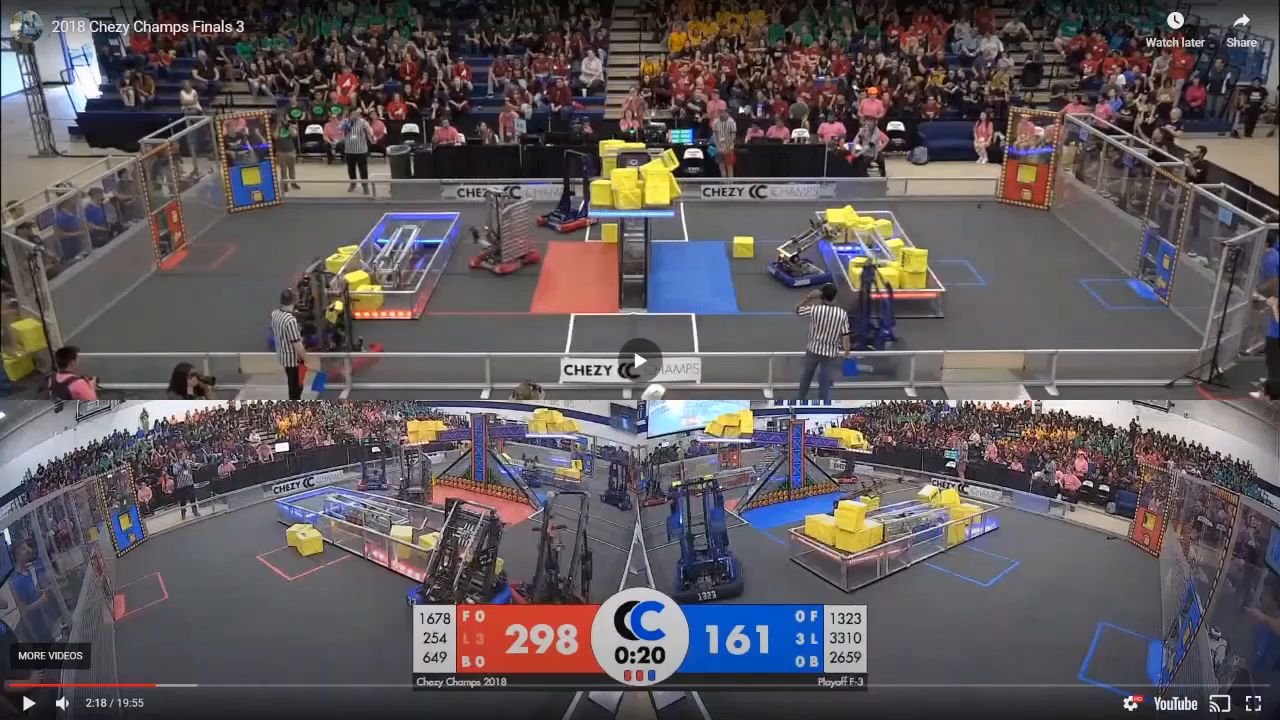
{"action": "left_click", "coordinate": [640, 358]}
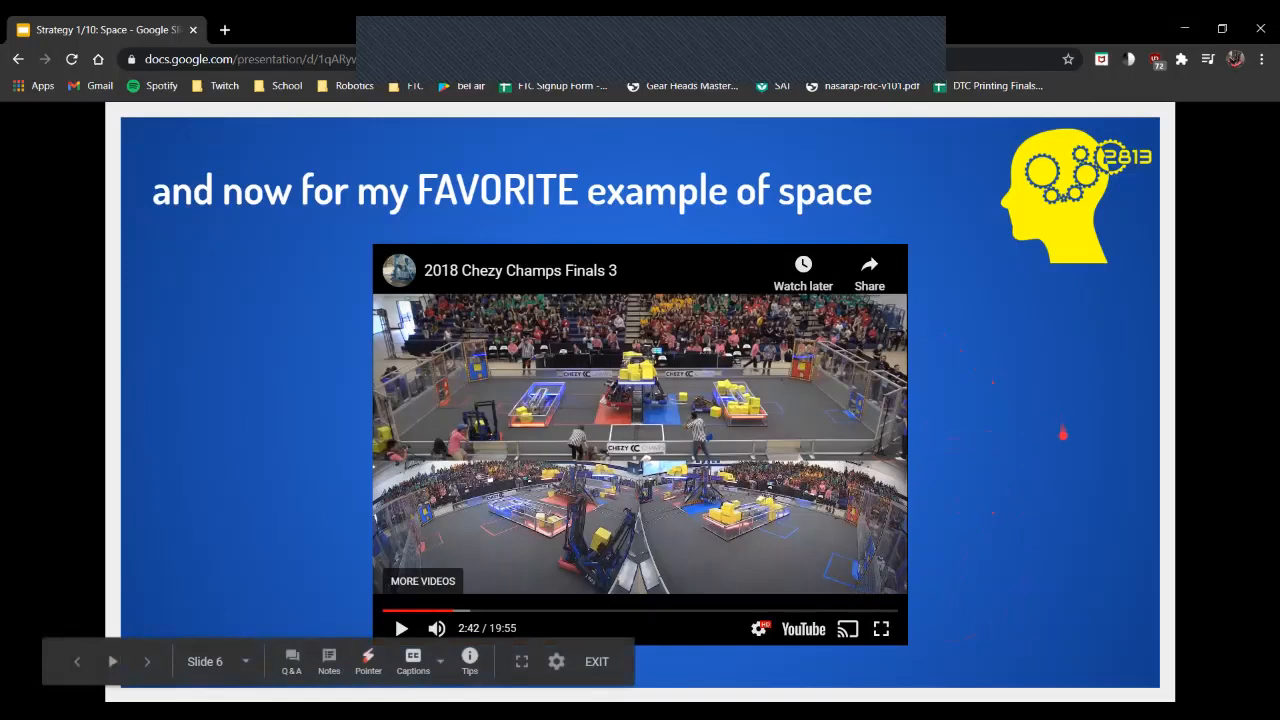
{"action": "mouse_move", "coordinate": [1088, 436]}
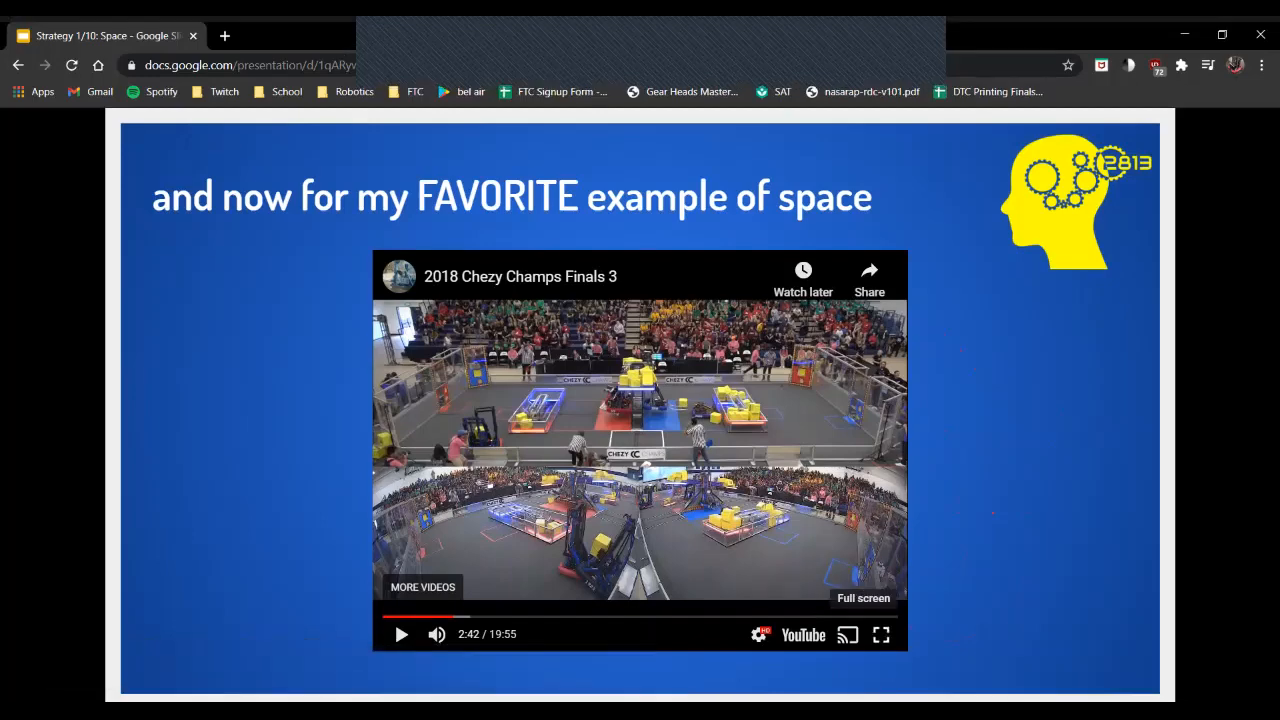
{"action": "left_click", "coordinate": [880, 634]}
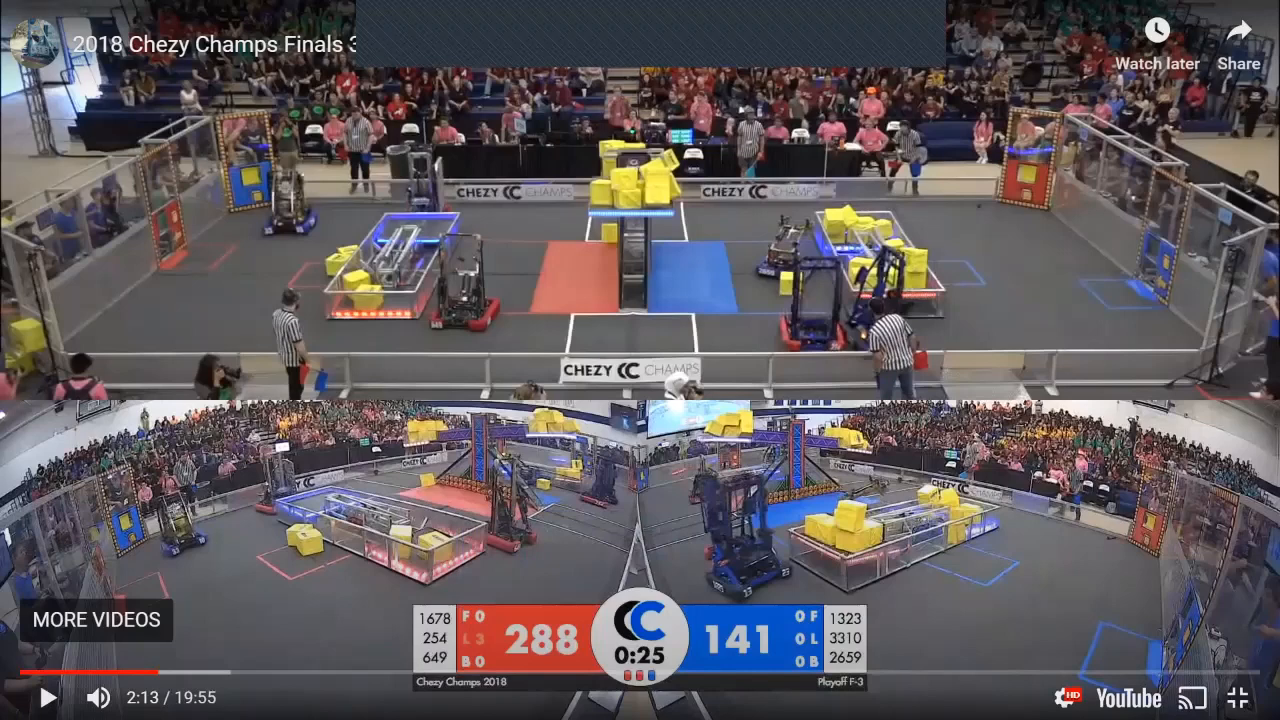
{"action": "mouse_move", "coordinate": [1236, 696]}
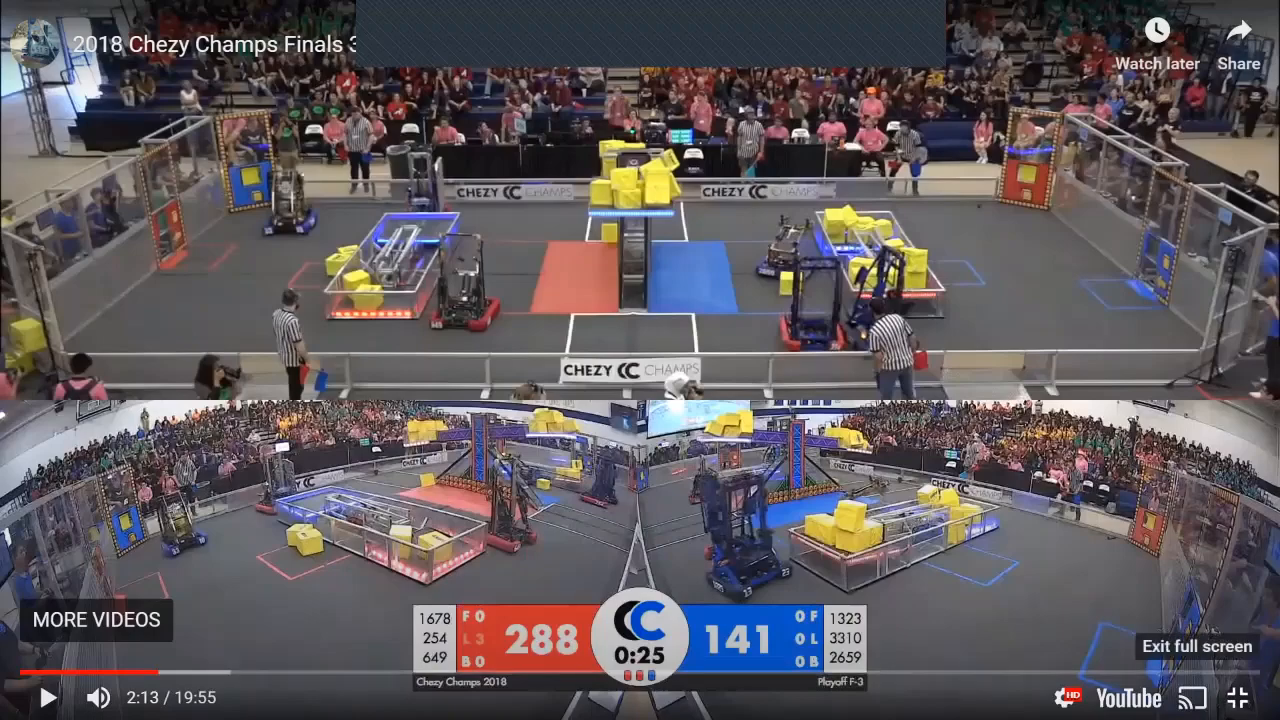
- Exit fullscreen so the video sits back inside slide 6, paused at 2:13
{"action": "left_click", "coordinate": [1196, 646]}
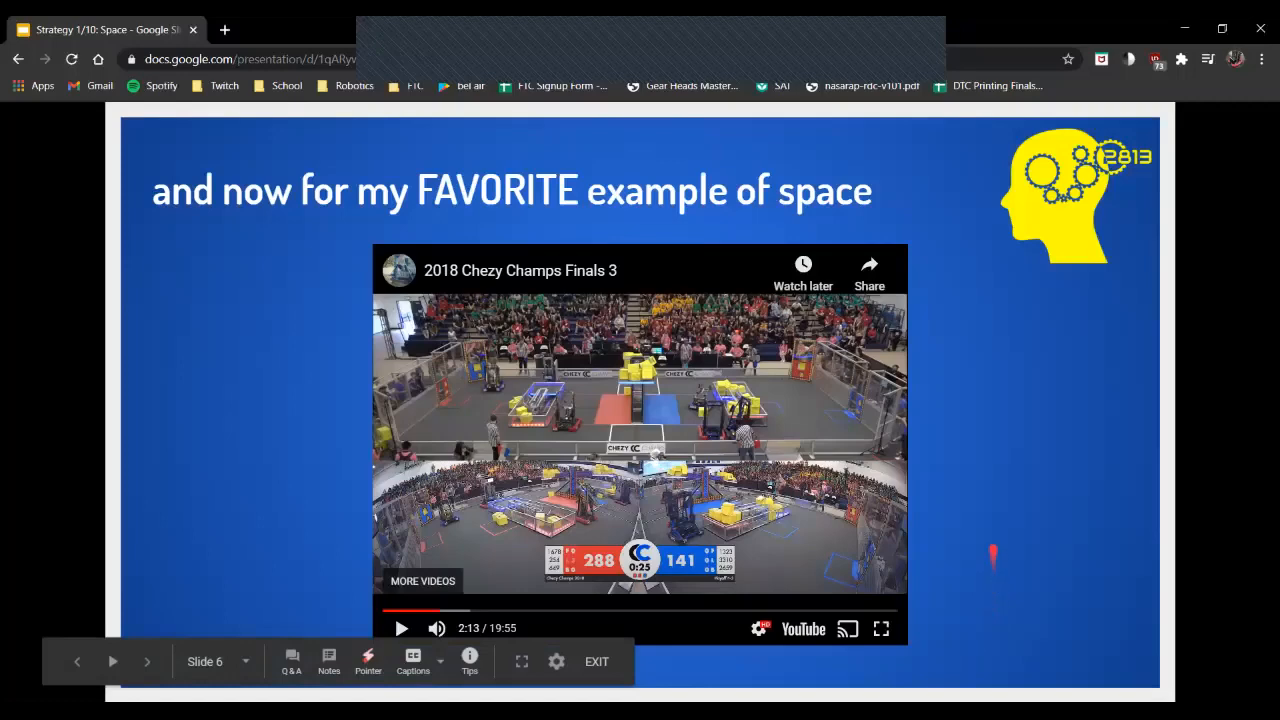
{"action": "mouse_move", "coordinate": [1052, 420]}
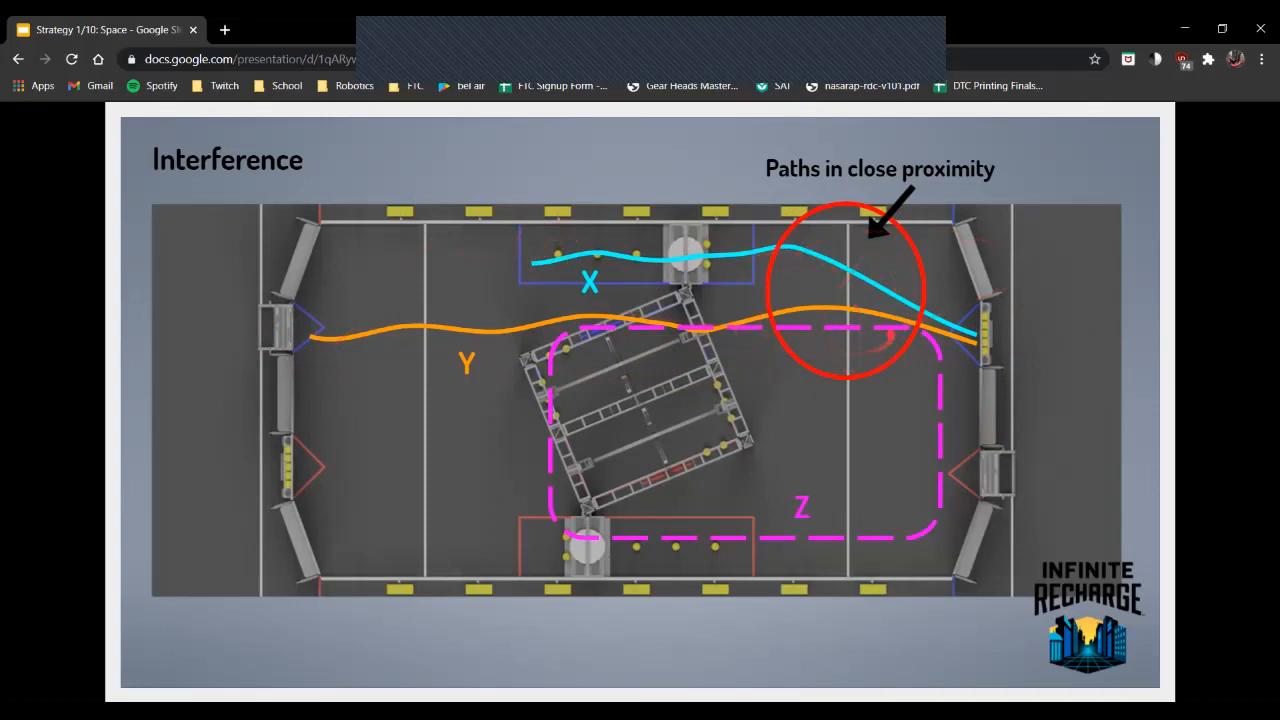
{"action": "mouse_move", "coordinate": [1240, 388]}
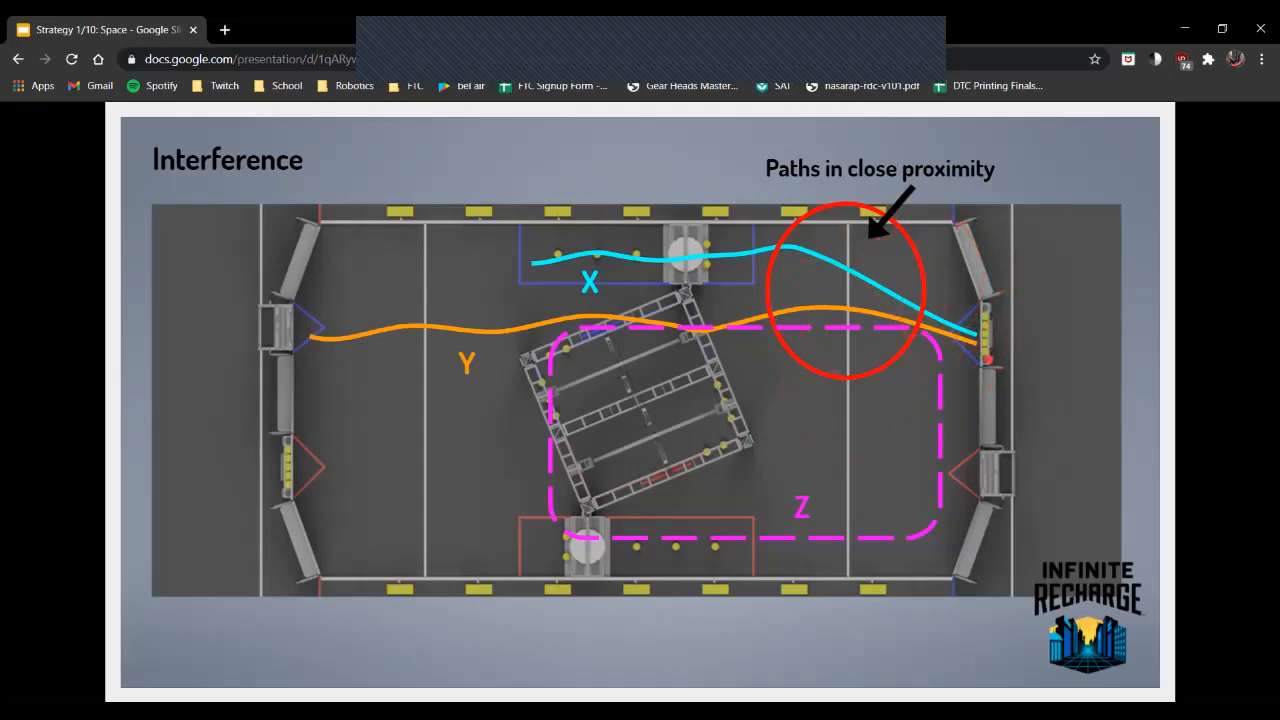
{"action": "mouse_move", "coordinate": [1080, 312]}
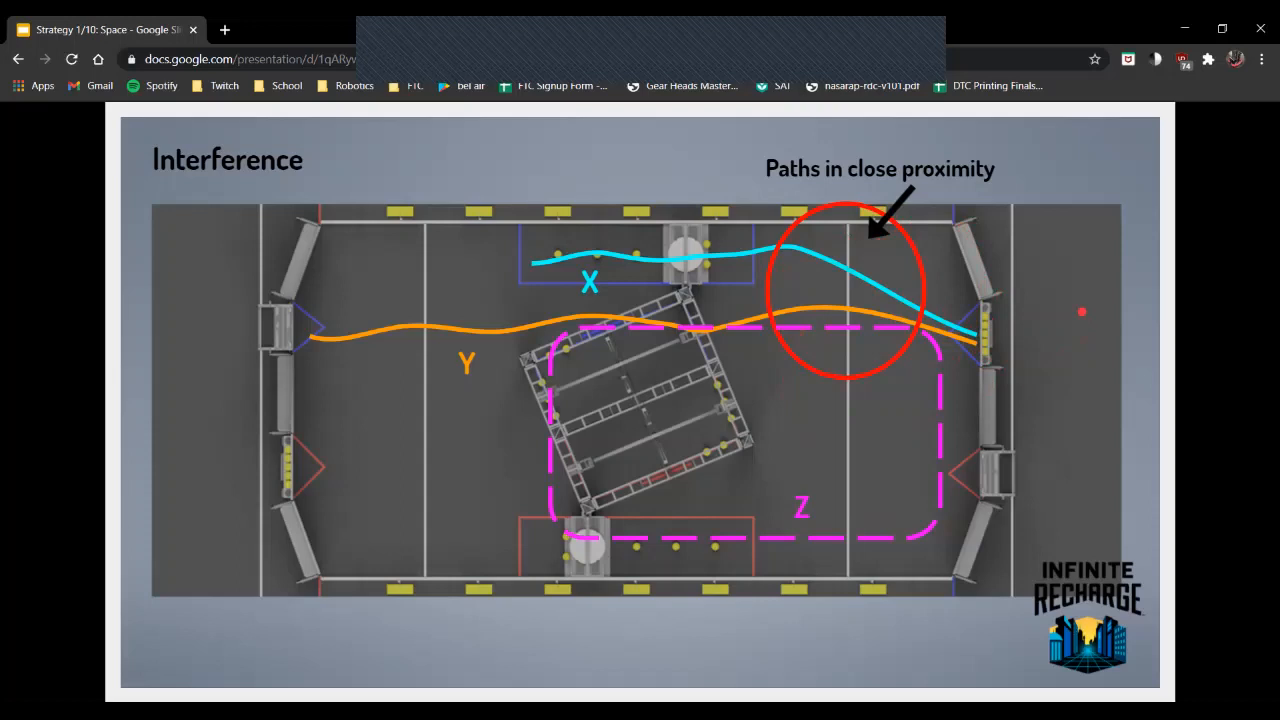